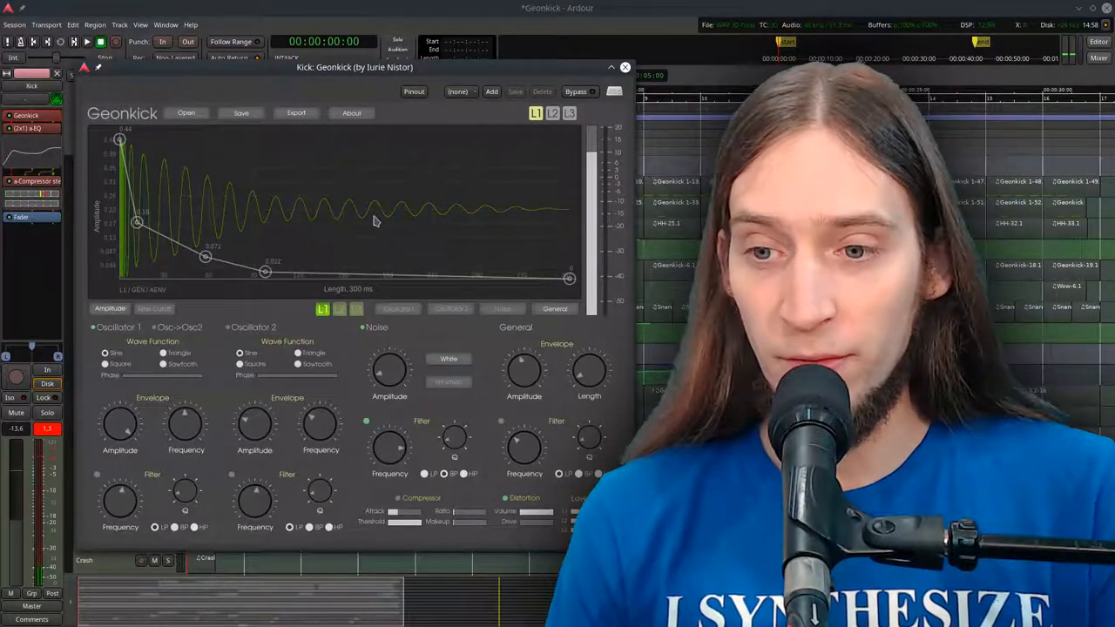
mouse_move(364, 221)
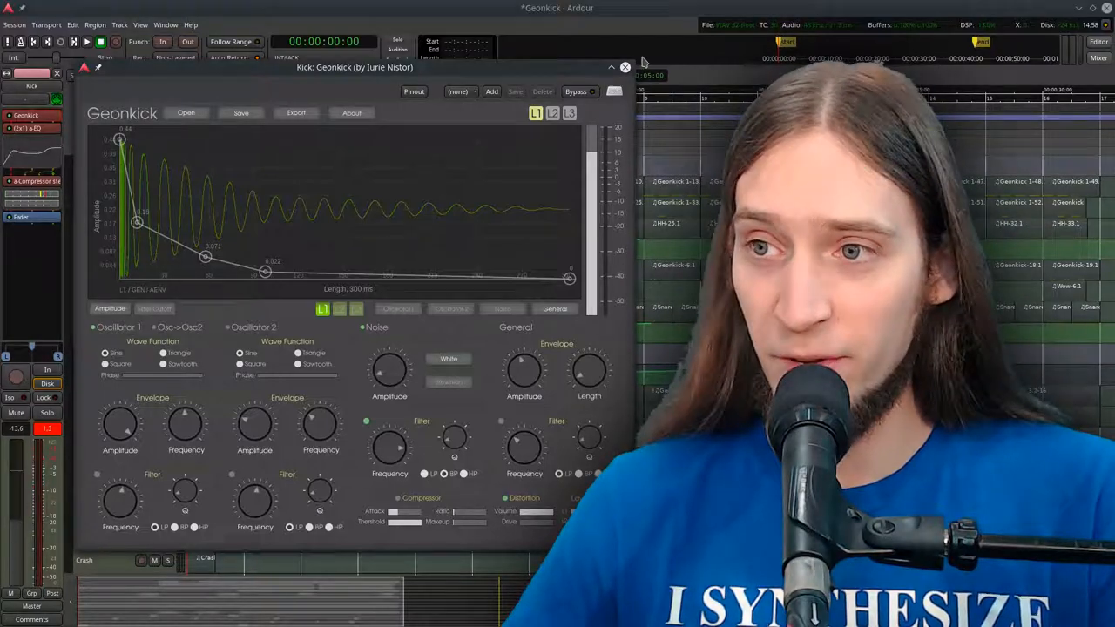
Close the Geonkick kick editor and select the Lead FX track in the arrangement
click(626, 67)
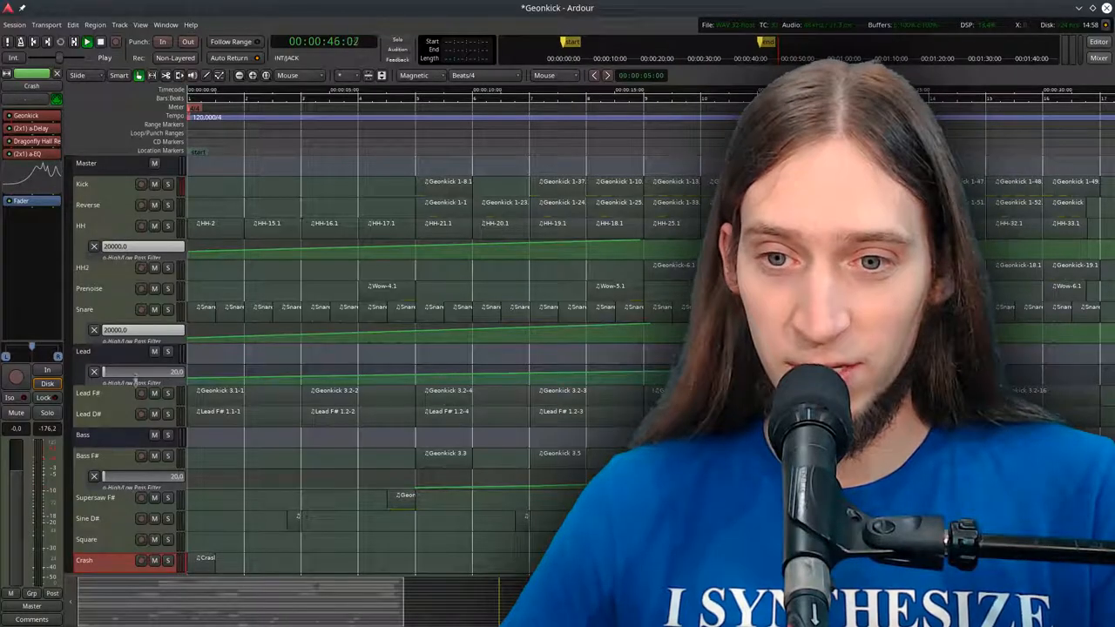
click(87, 394)
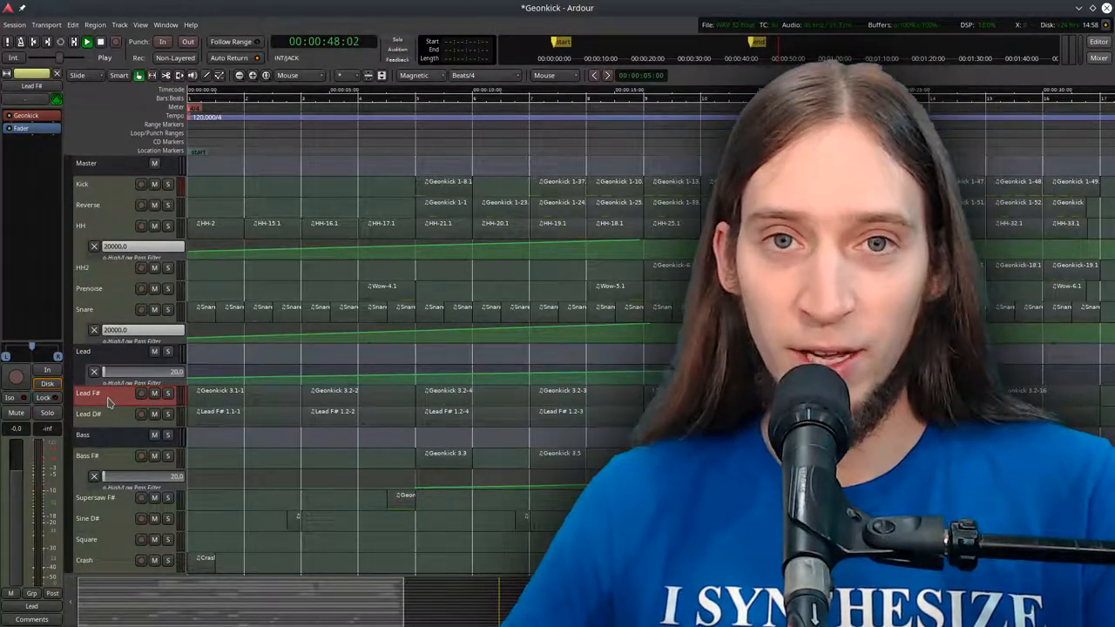